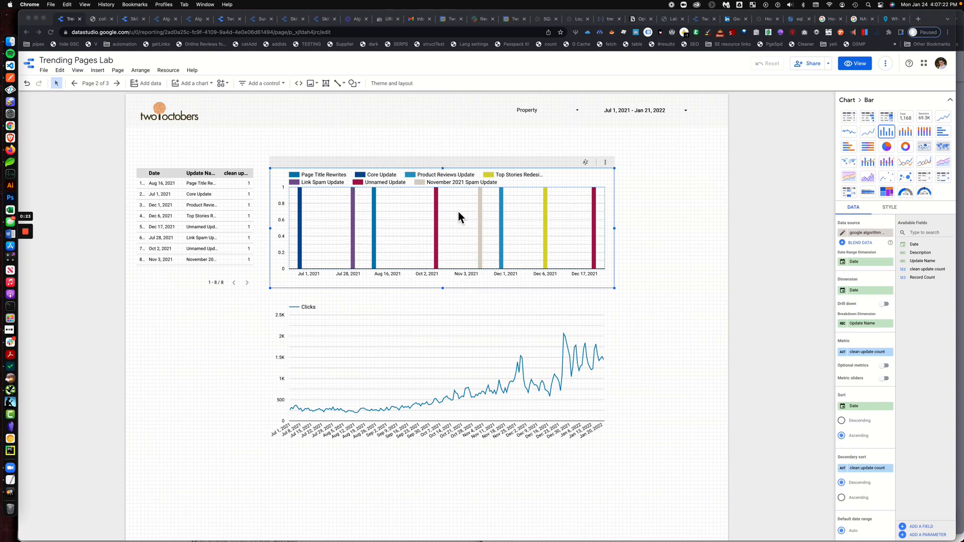
mouse_move(377, 379)
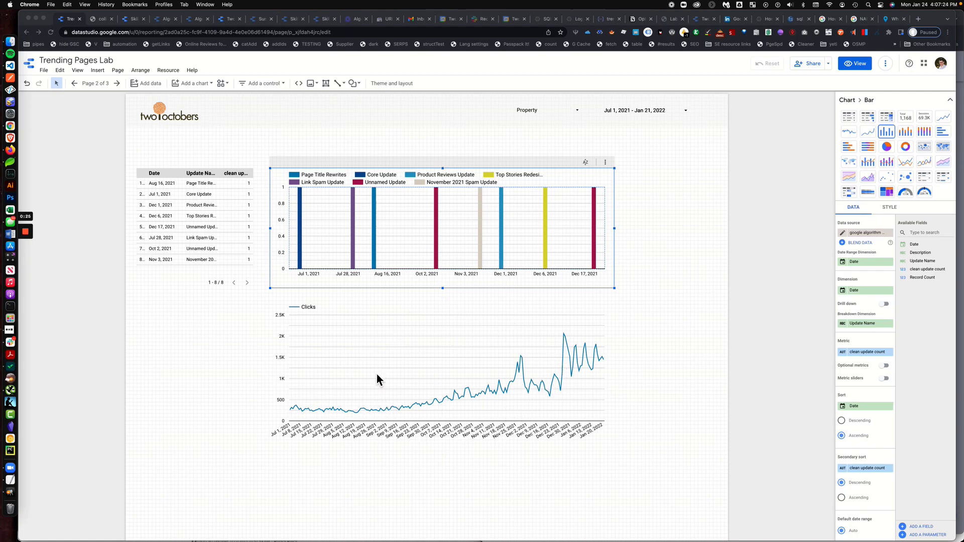
mouse_move(411, 369)
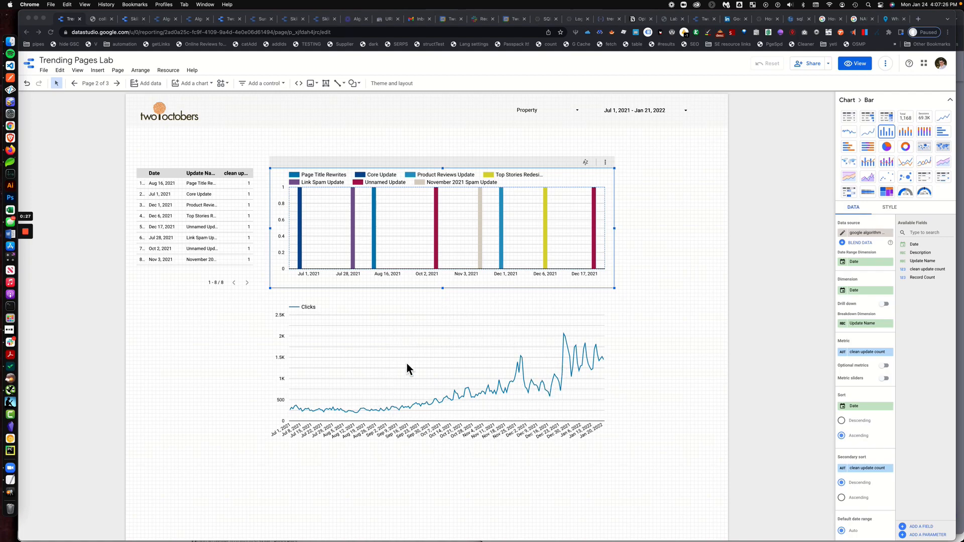
mouse_move(400, 405)
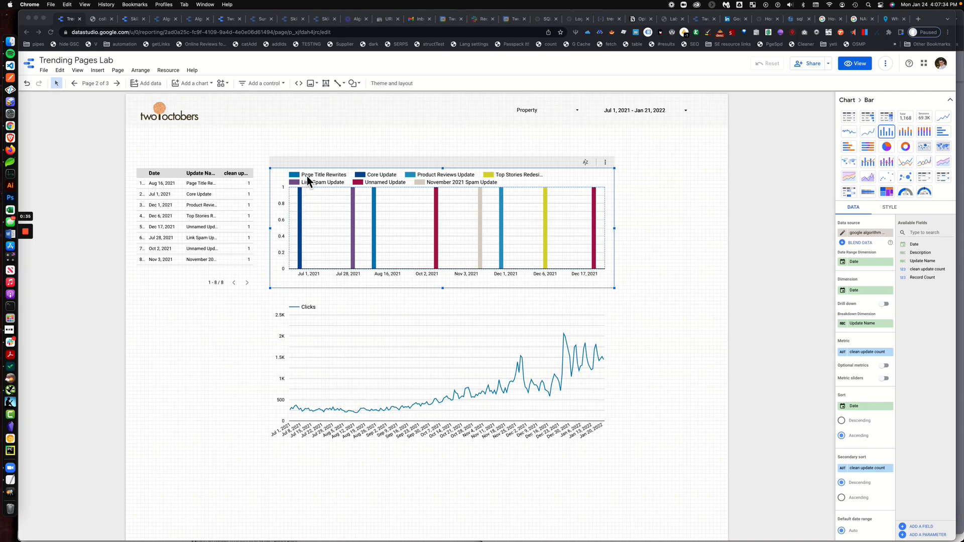
mouse_move(307, 197)
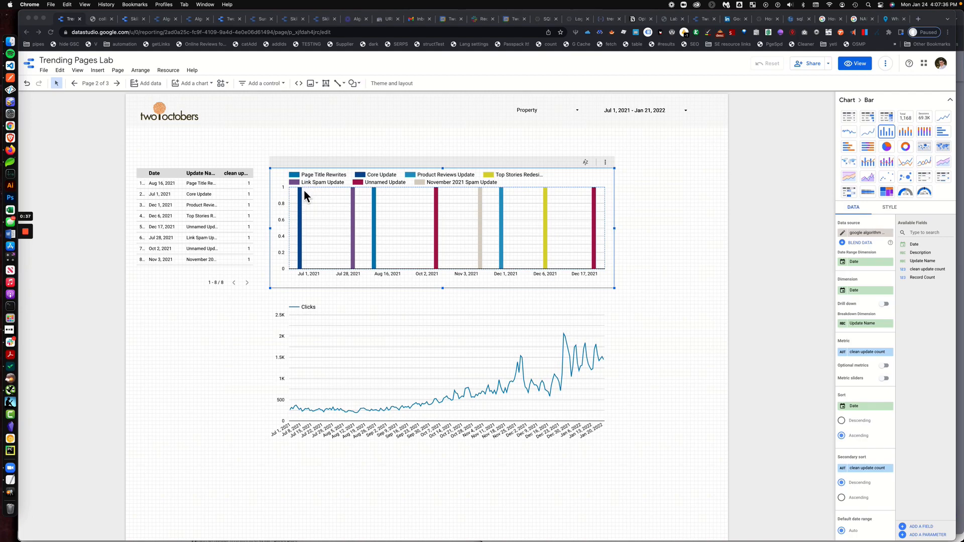
mouse_move(301, 257)
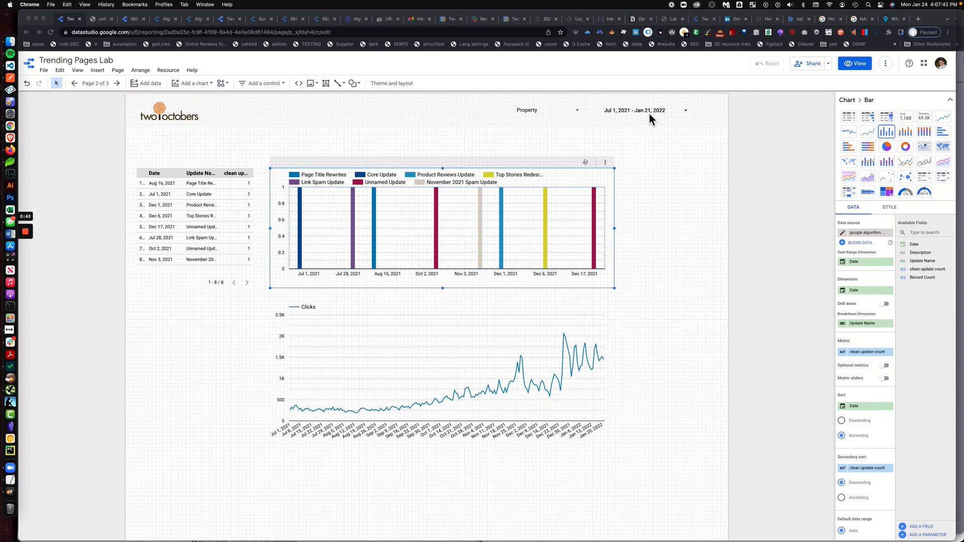
mouse_move(668, 124)
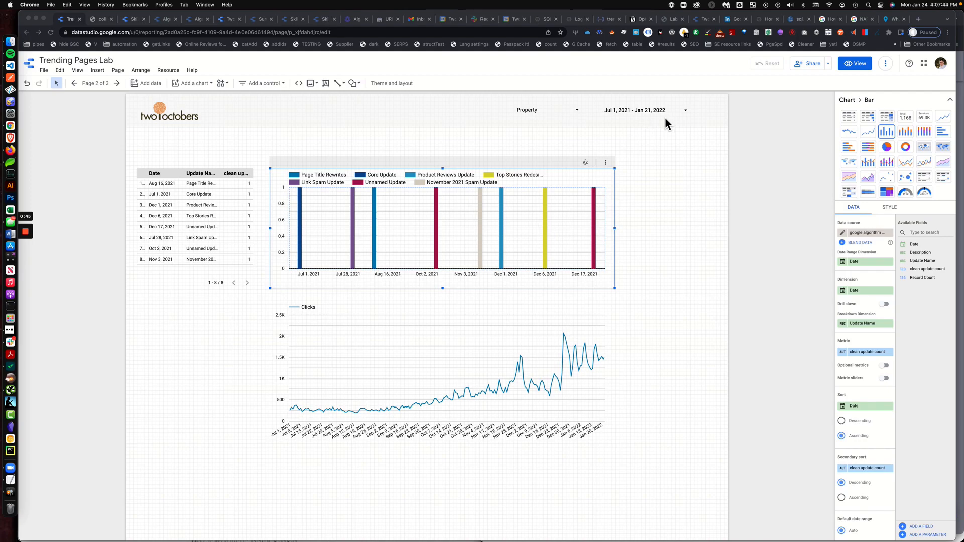
mouse_move(372, 185)
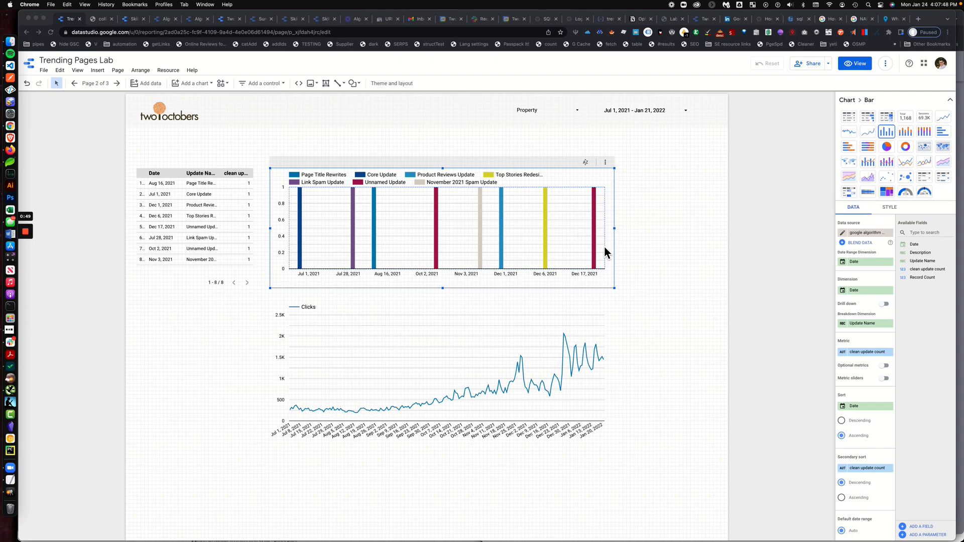
mouse_move(312, 201)
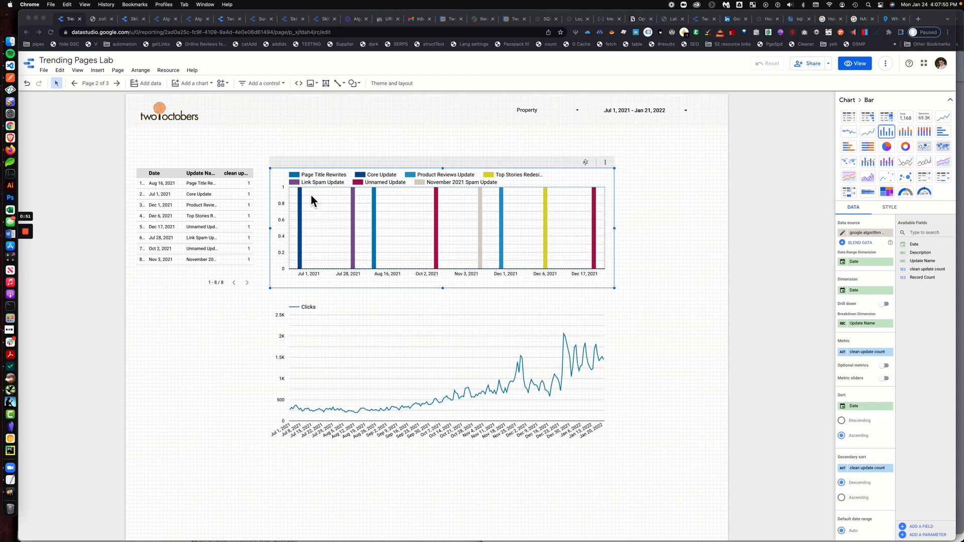
mouse_move(326, 247)
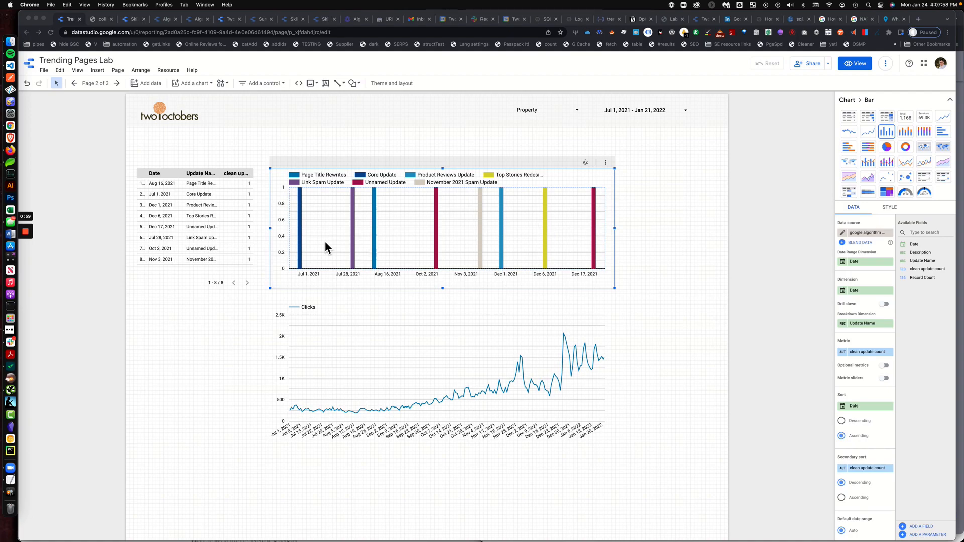
mouse_move(317, 199)
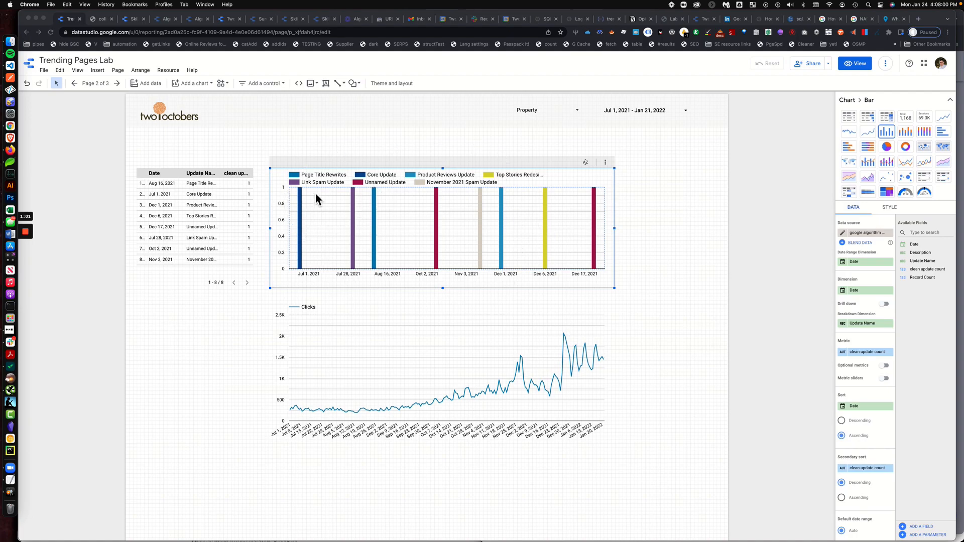
mouse_move(436, 222)
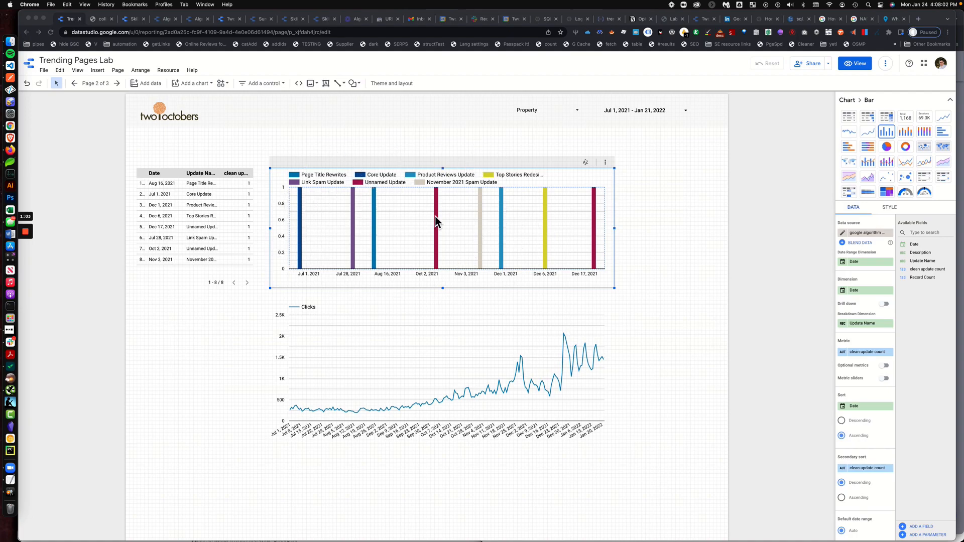
mouse_move(408, 211)
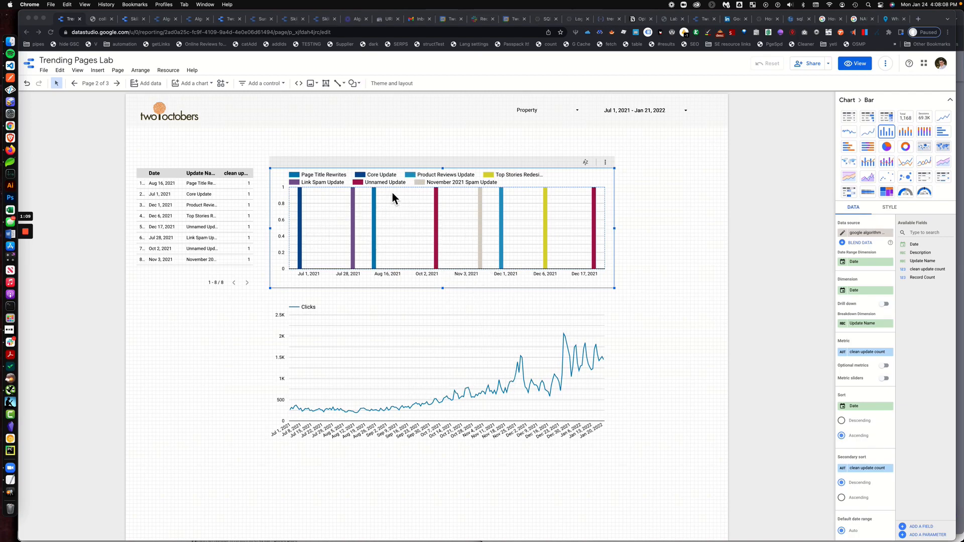
mouse_move(385, 220)
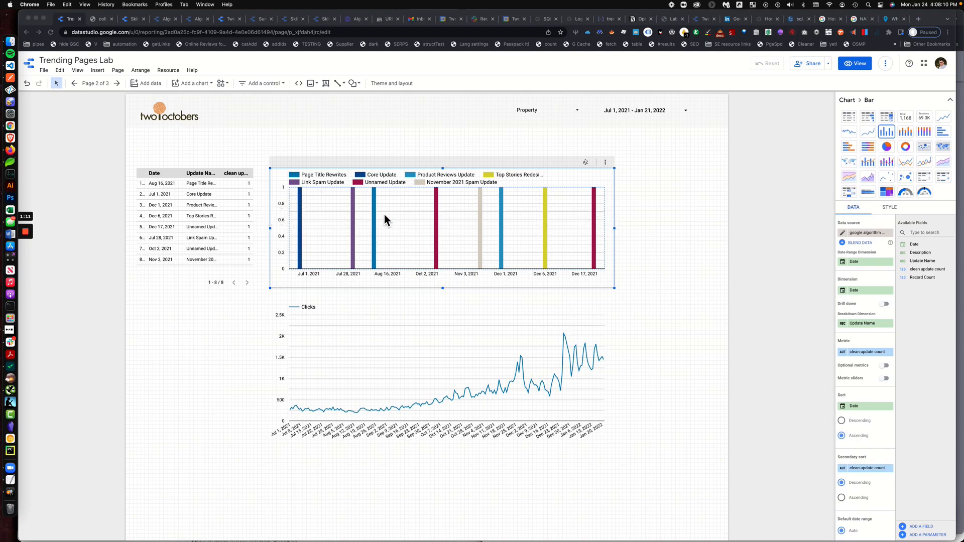
mouse_move(575, 405)
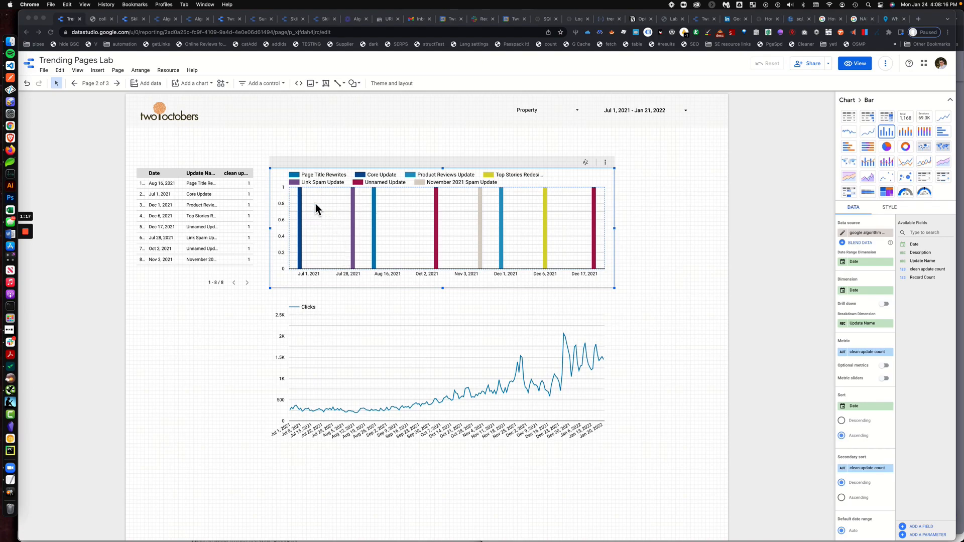
mouse_move(370, 237)
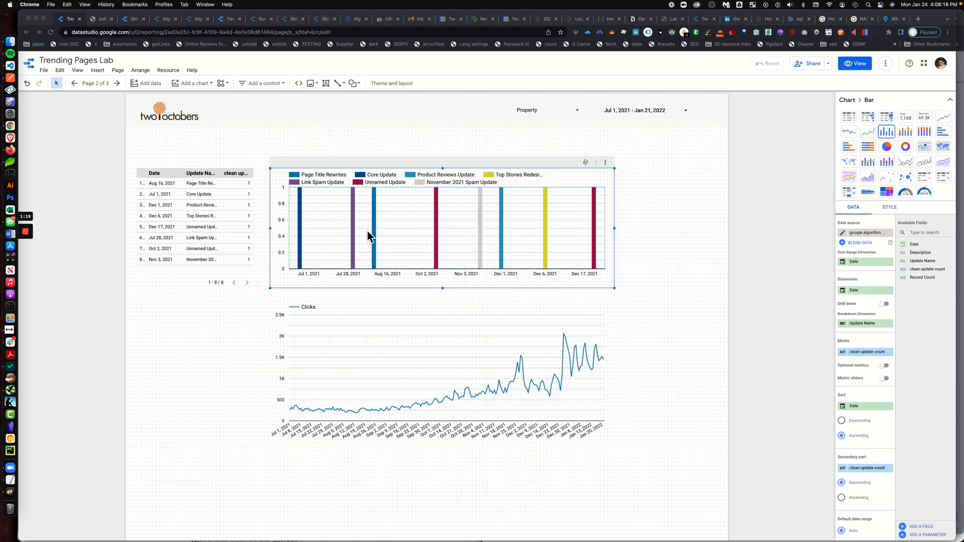
mouse_move(350, 384)
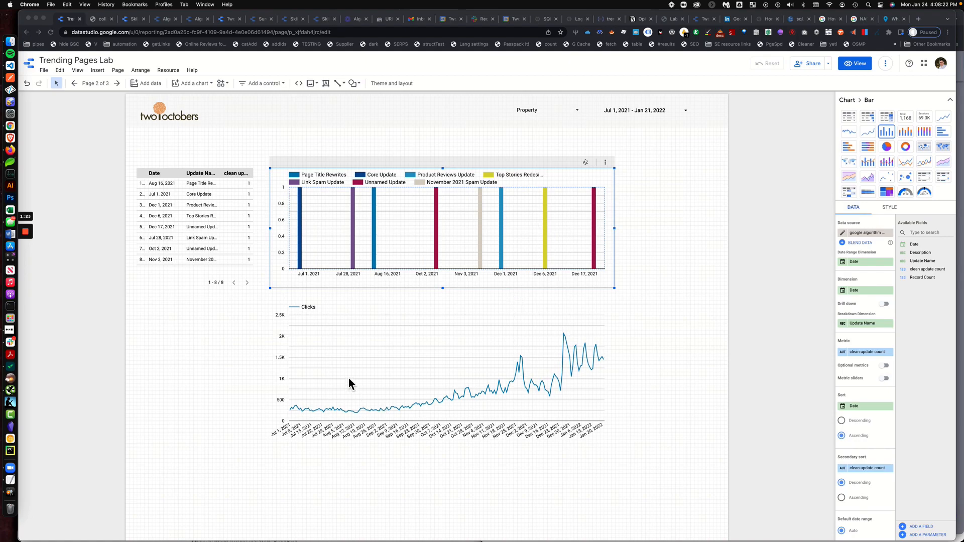
Select the Clicks line chart and edit its blended data source
left_click(407, 381)
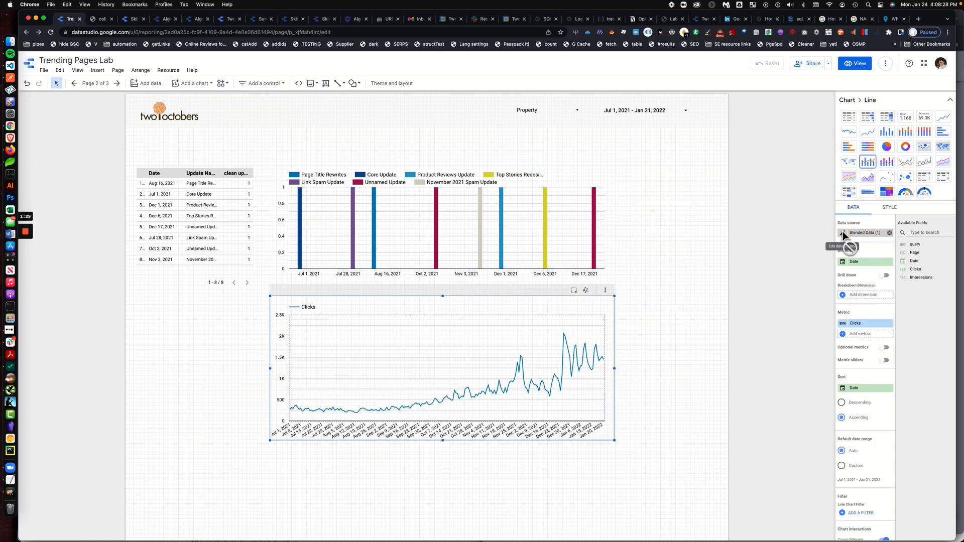
left_click(844, 233)
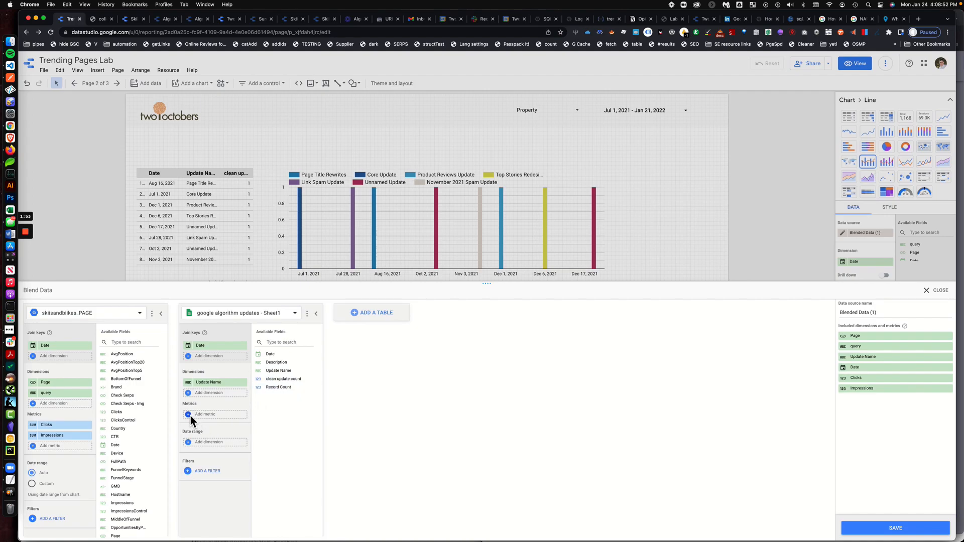
Create calculated field 'calcUpdate' with formula NARY_MAX(COUNT_DISTINCT(Update Name),0)
left_click(205, 413)
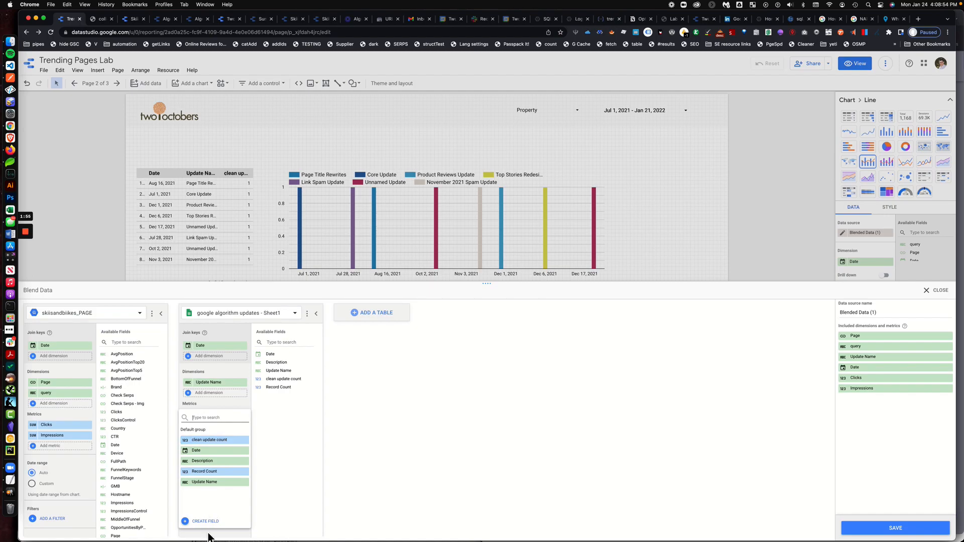
left_click(204, 521)
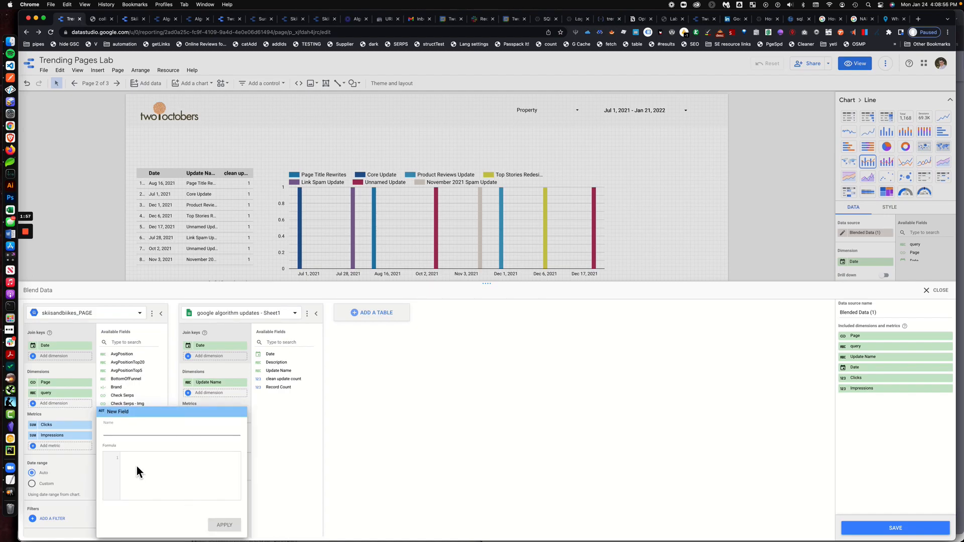
type("NARY_MAX(COUNT_DISTINCT(Update Name),0)")
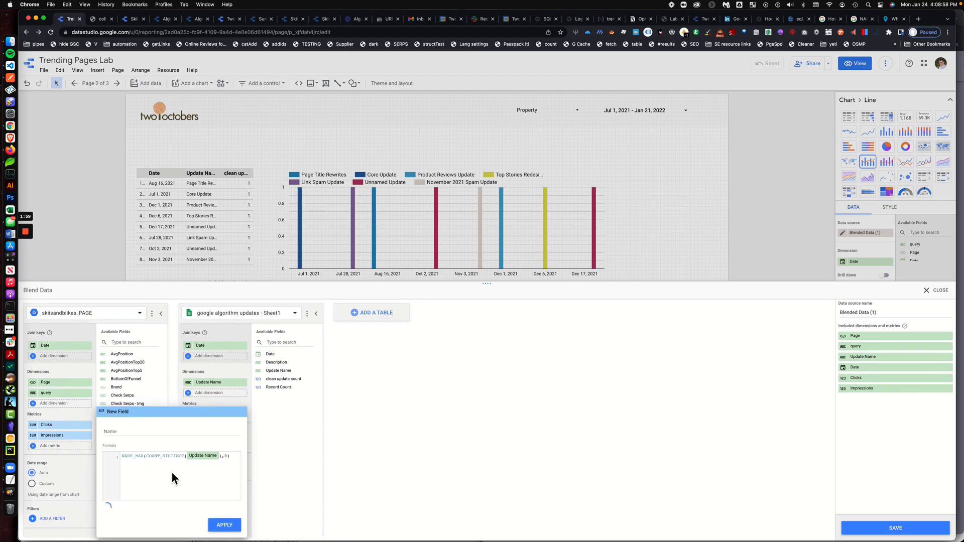
left_click(150, 430)
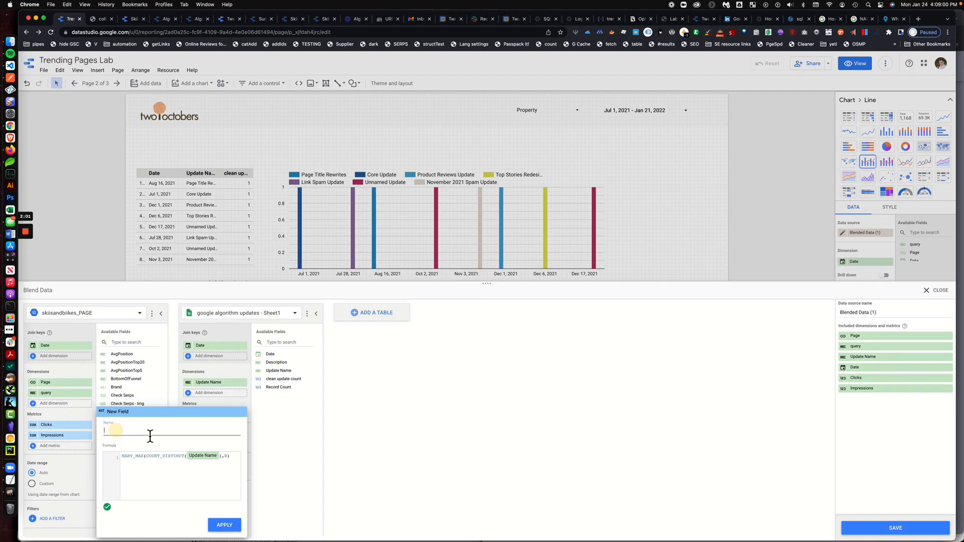
type("calc")
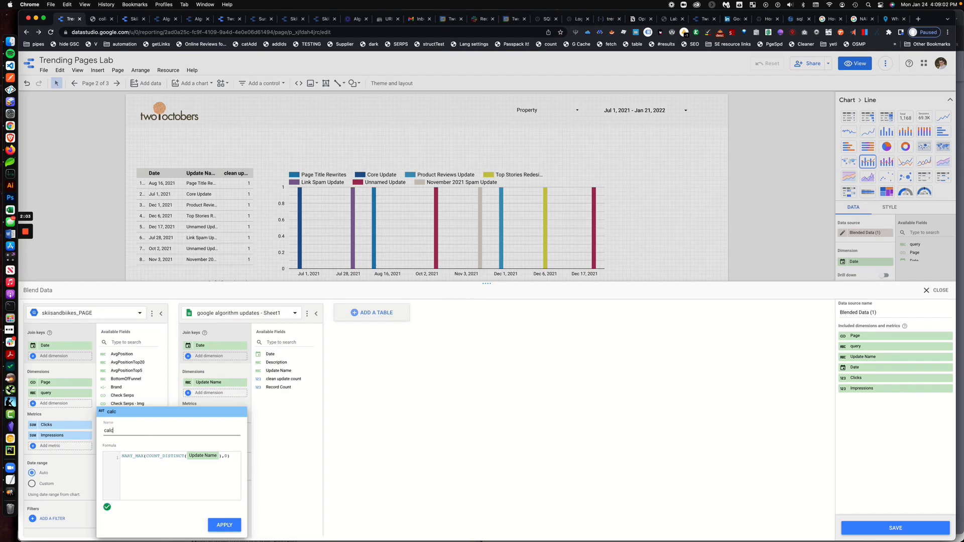
type("Update")
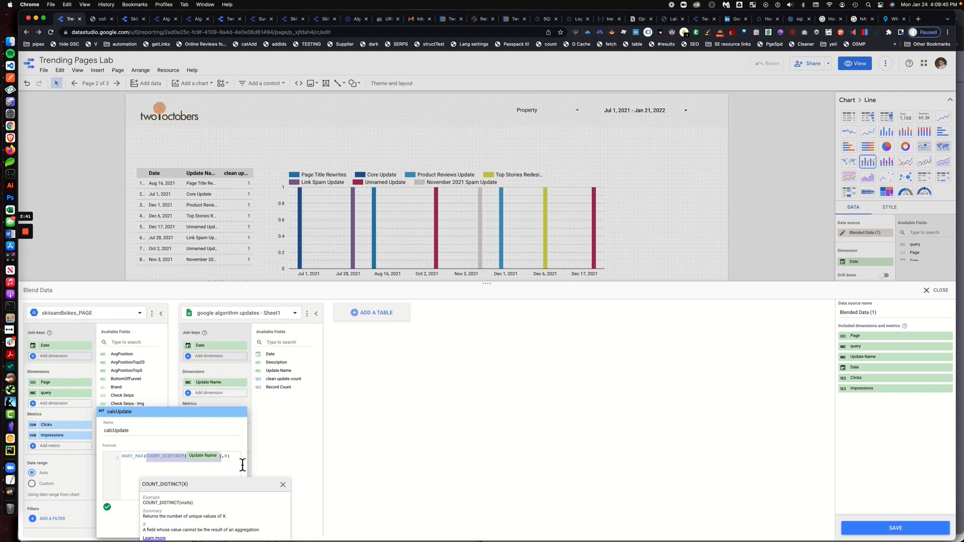
mouse_move(169, 451)
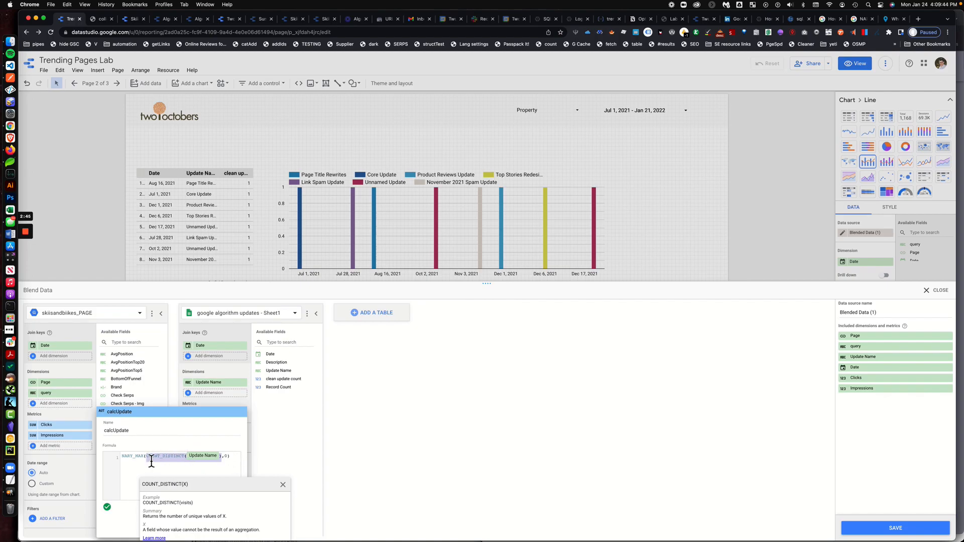
mouse_move(150, 461)
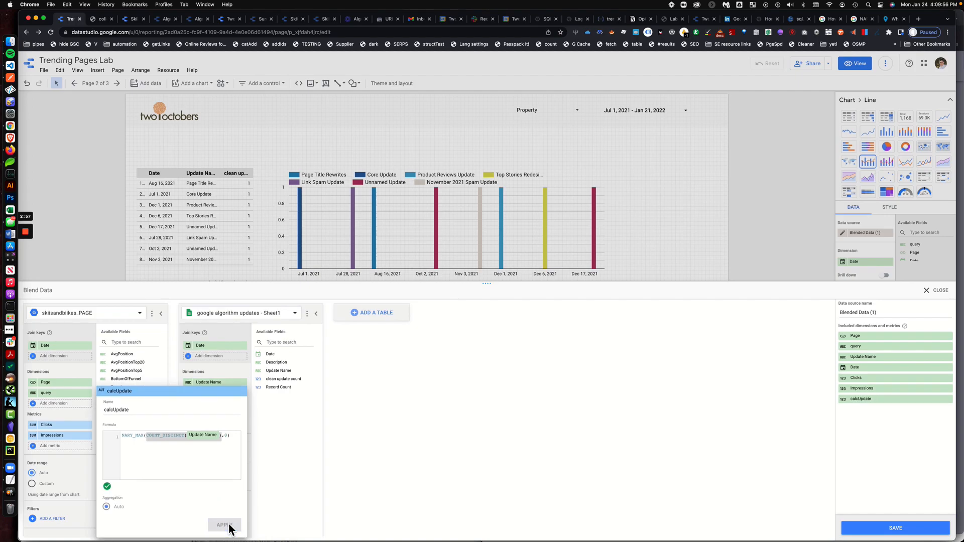
Apply calcUpdate, save the blended data, and close the blend editor
left_click(225, 524)
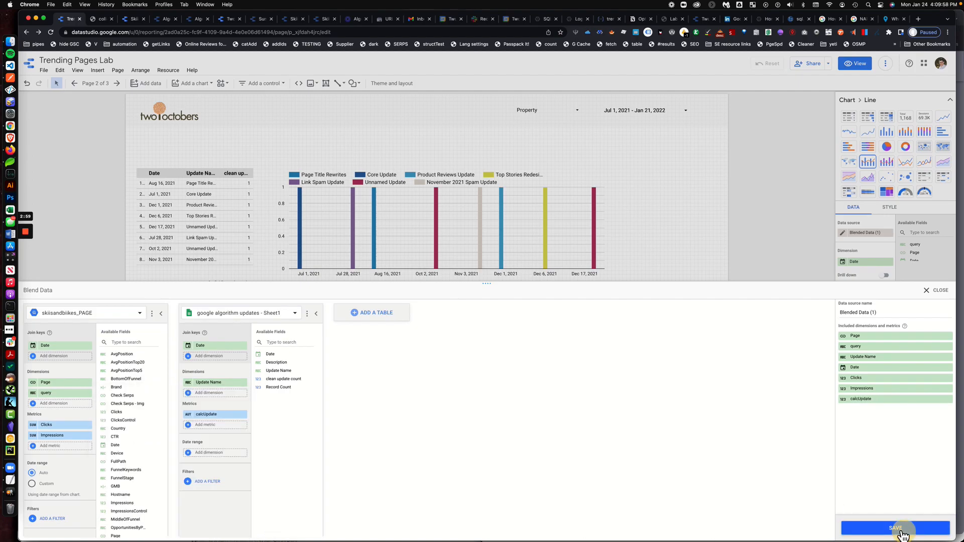
left_click(895, 528)
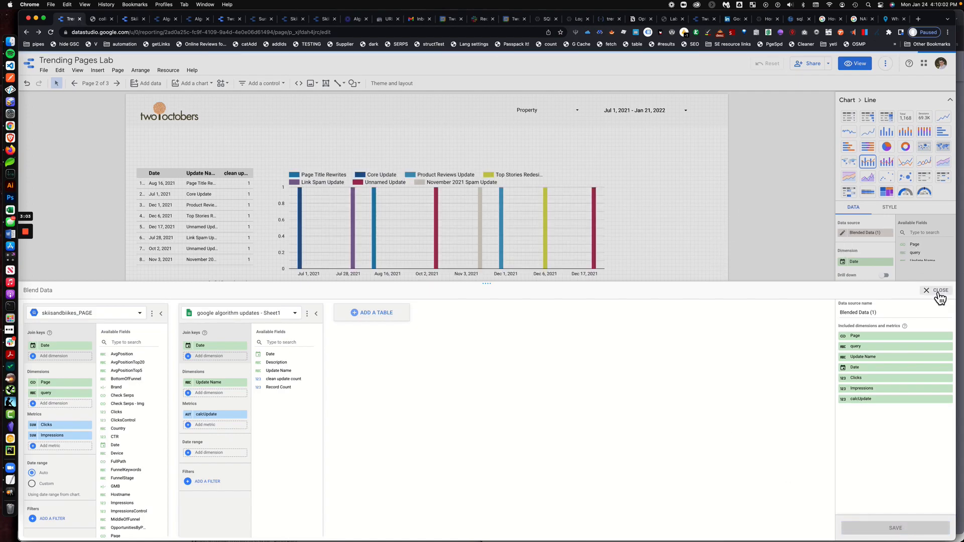
left_click(940, 292)
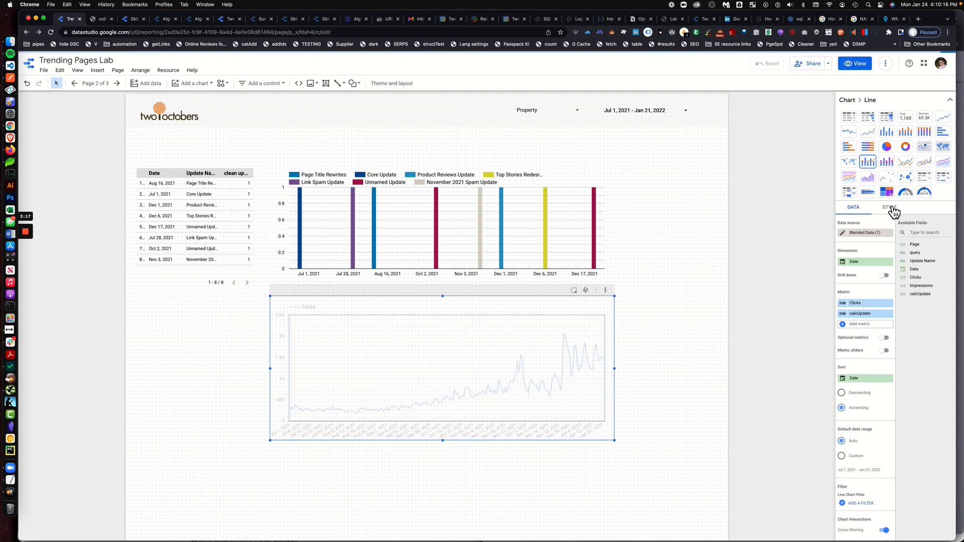
Style the calcUpdate series as bars on the right axis
left_click(888, 207)
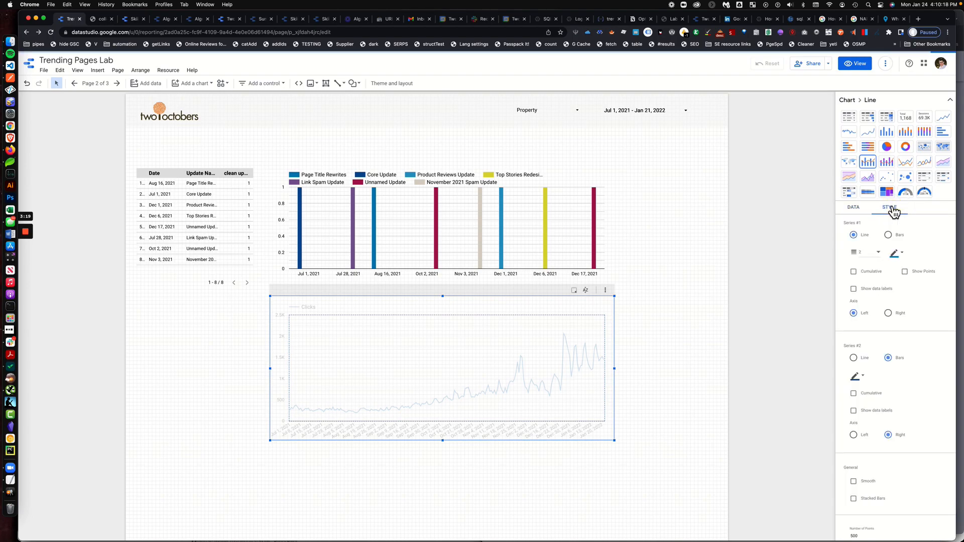
scroll("down", 3)
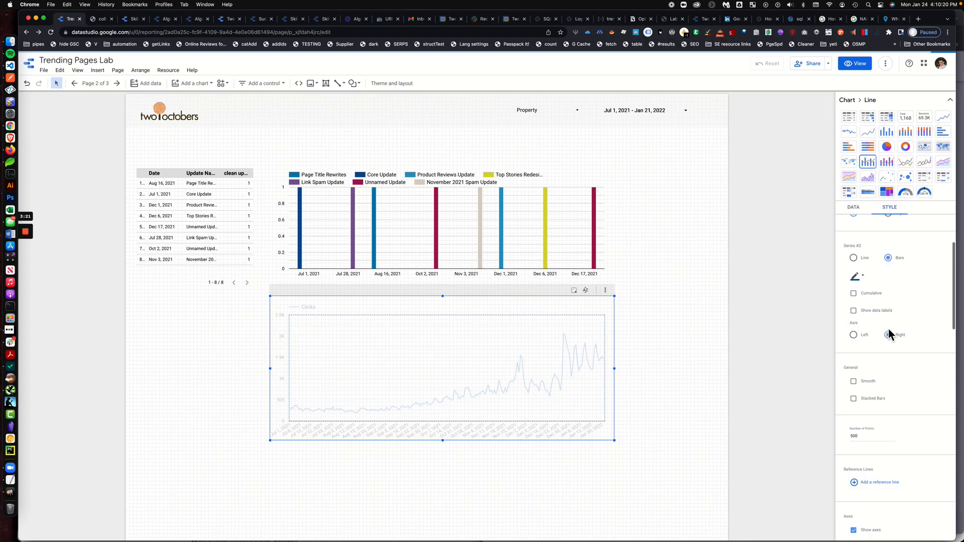
left_click(888, 334)
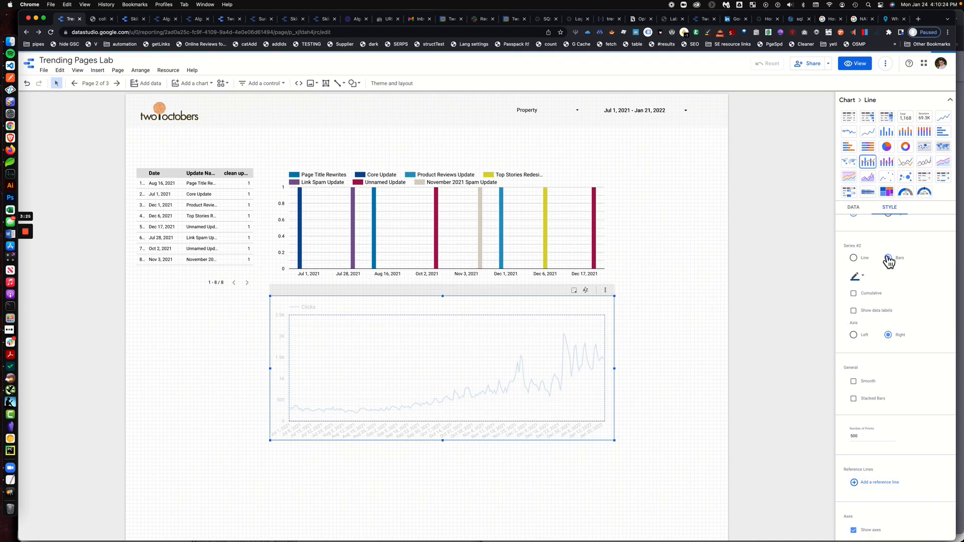
left_click(889, 258)
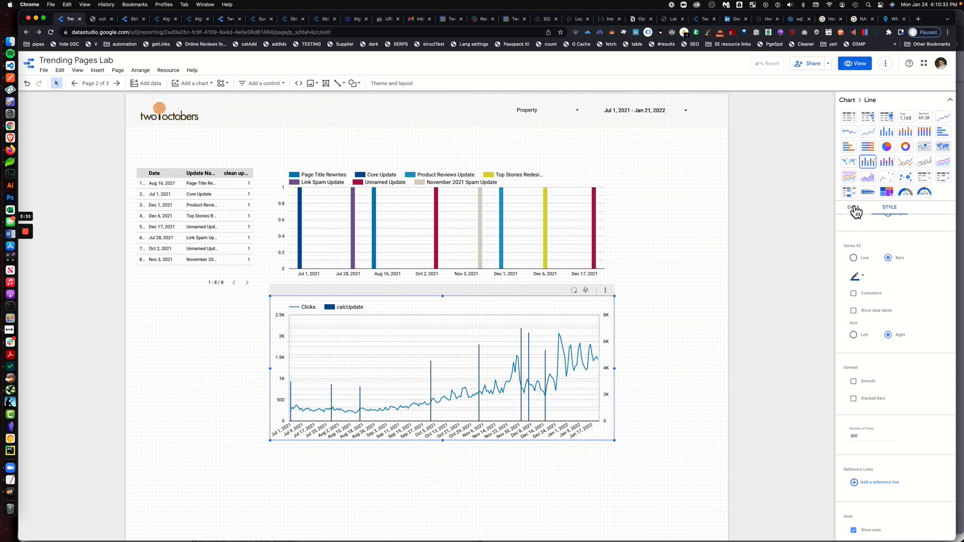
left_click(854, 207)
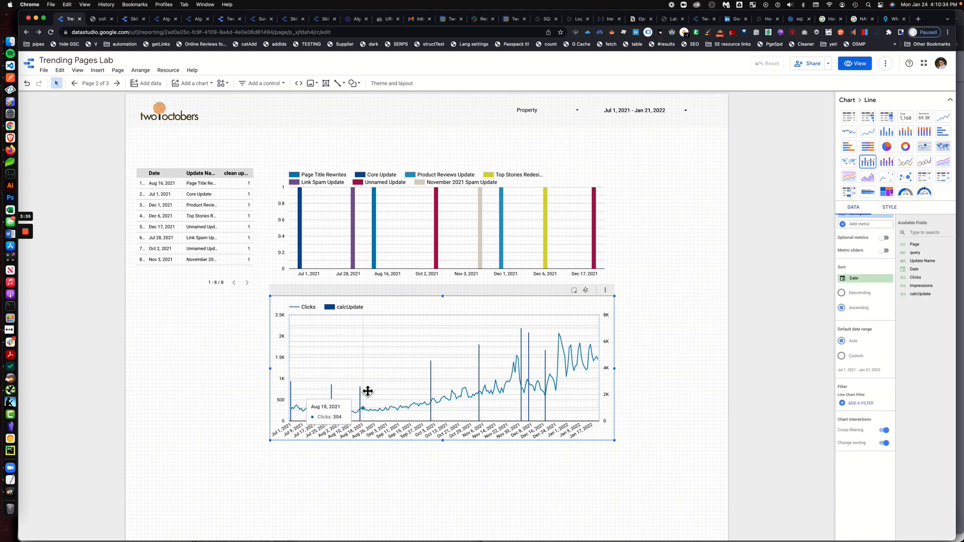
mouse_move(465, 362)
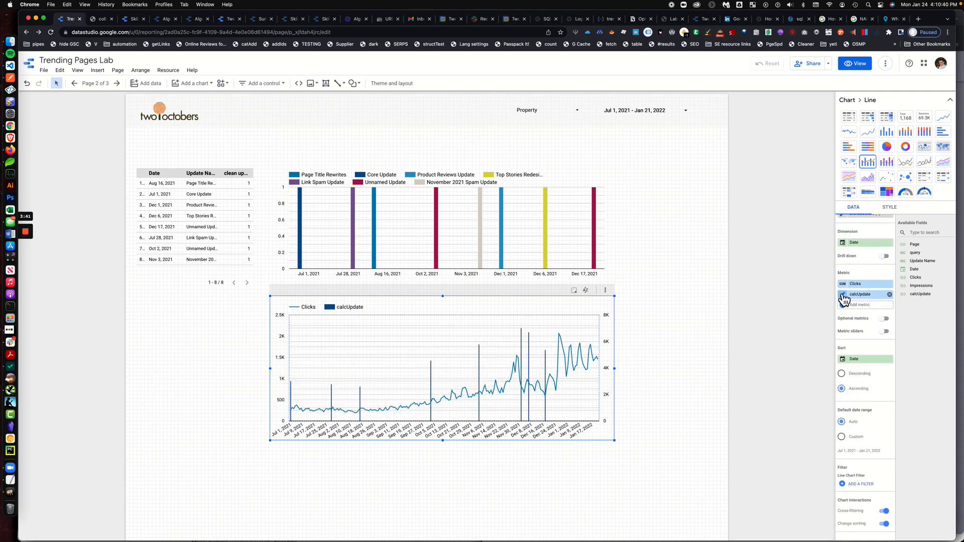
Change calcUpdate's aggregation to Max
left_click(860, 294)
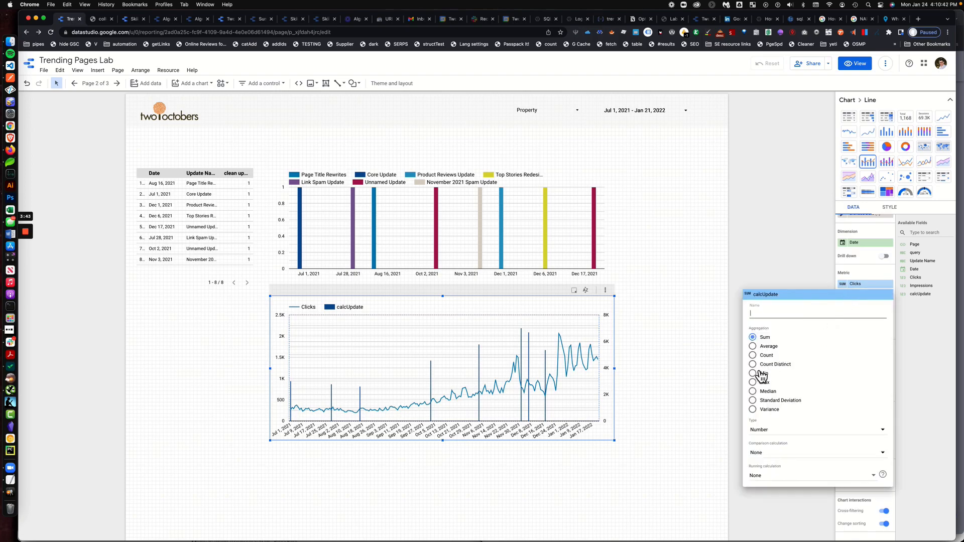
left_click(752, 364)
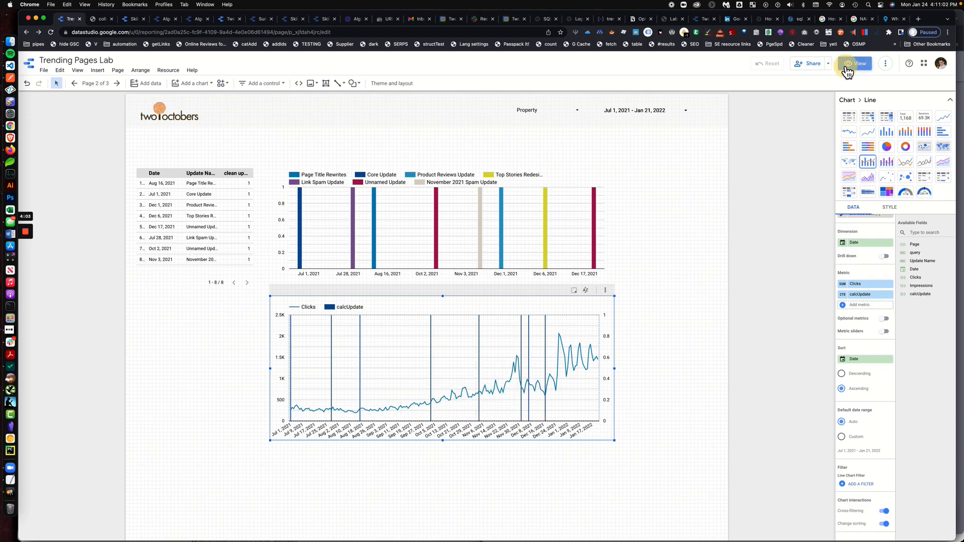
Switch the report to view mode
left_click(854, 63)
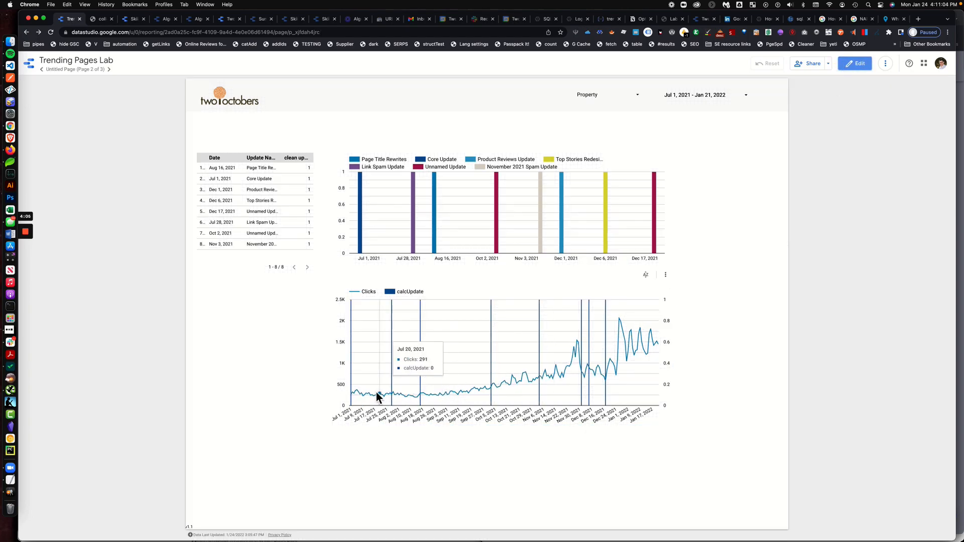
mouse_move(658, 358)
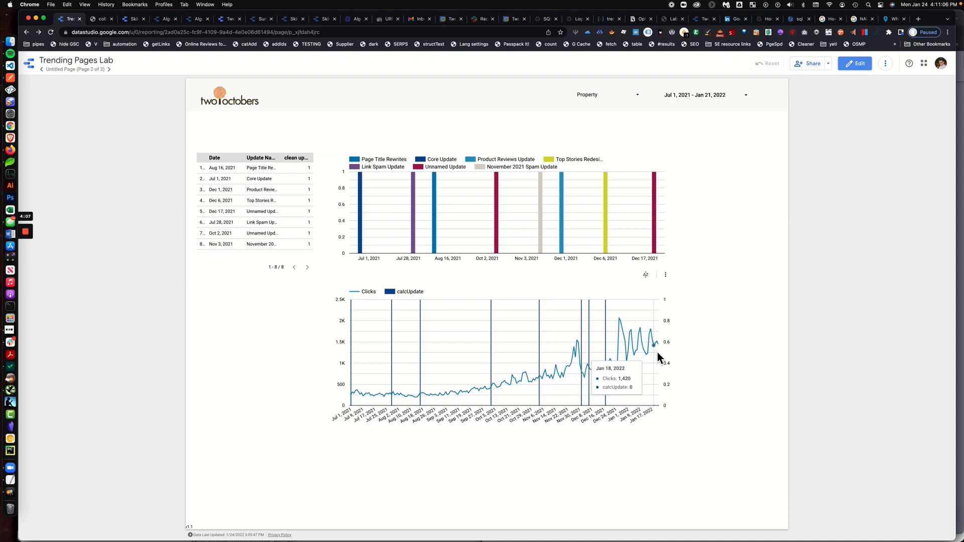
mouse_move(657, 347)
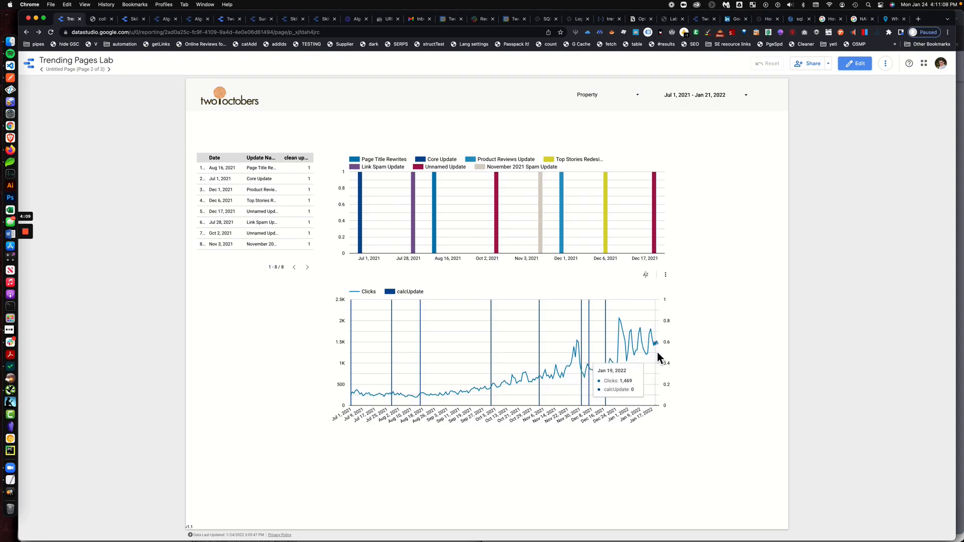
mouse_move(675, 11)
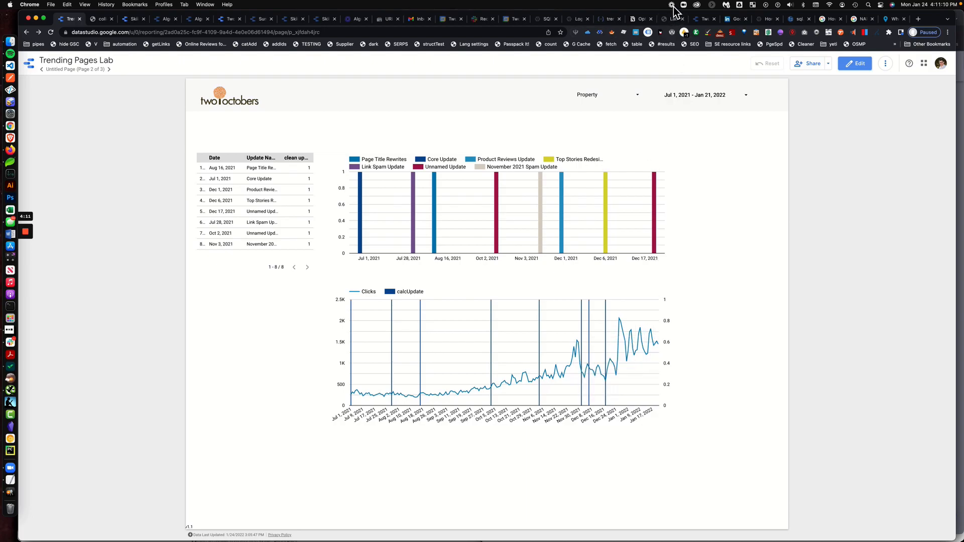